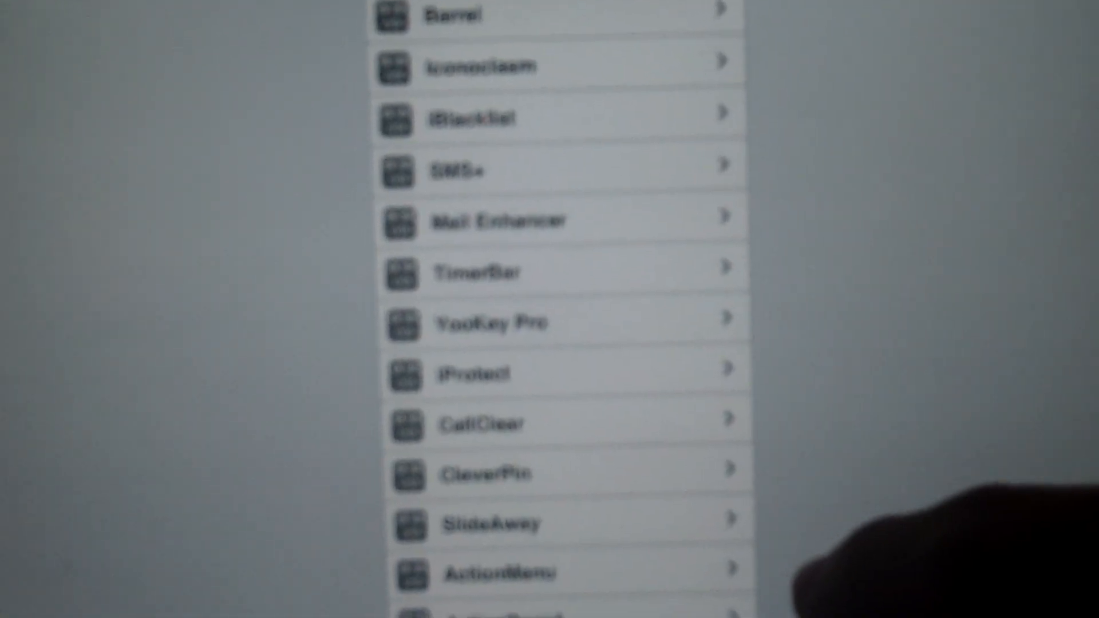
pyautogui.scroll(-3)
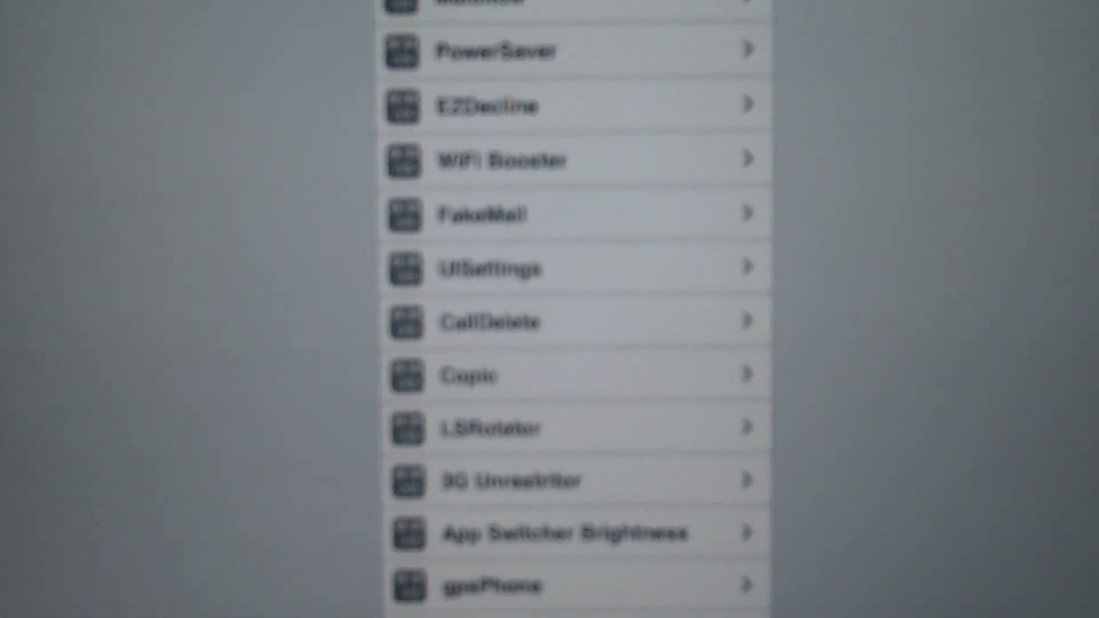